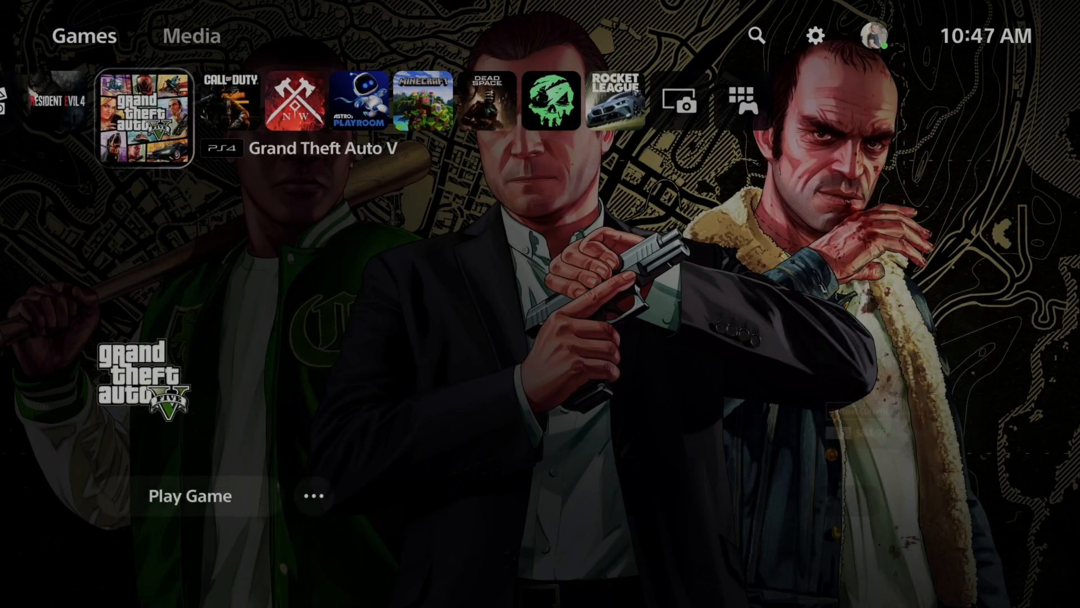
Move along the home games row from Grand Theft Auto V to the PlayStation Store tile
scroll("left", 3)
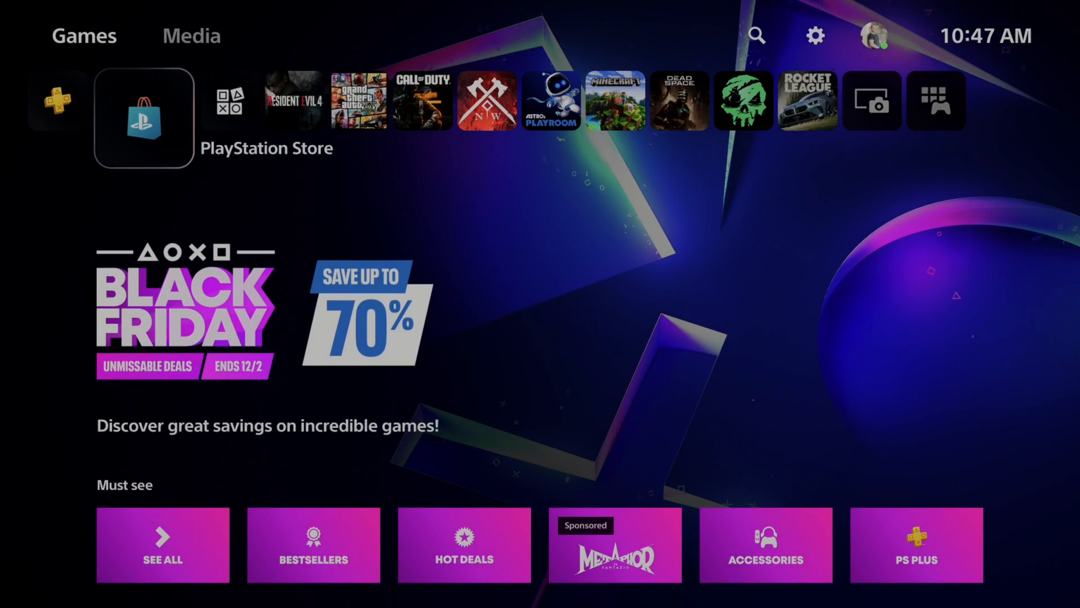
Enter PlayStation Store, go to its Browse page and bring up the account options menu
left_click(143, 118)
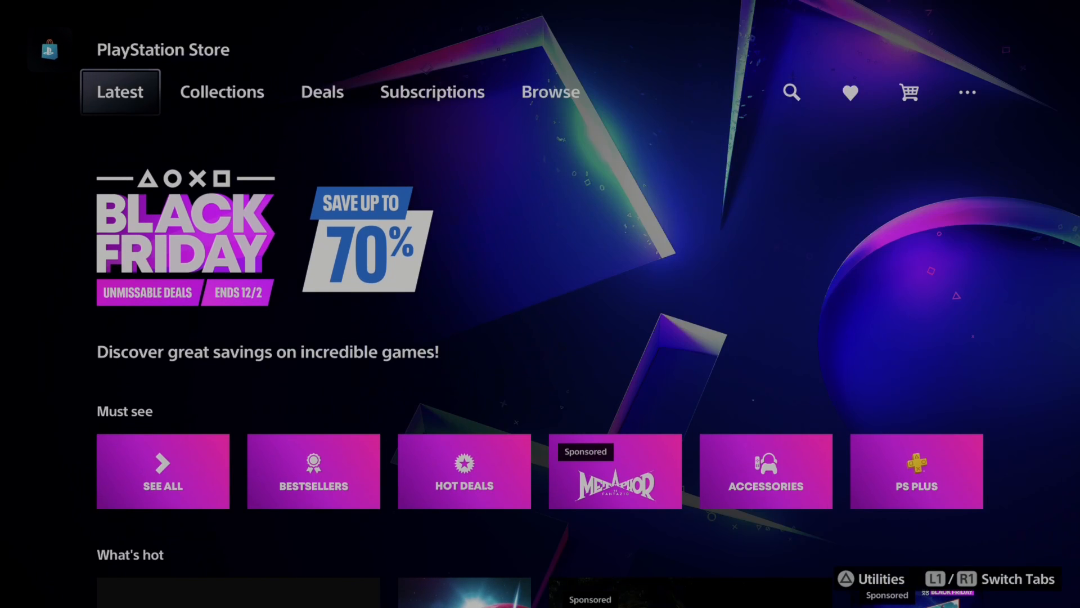
left_click(550, 91)
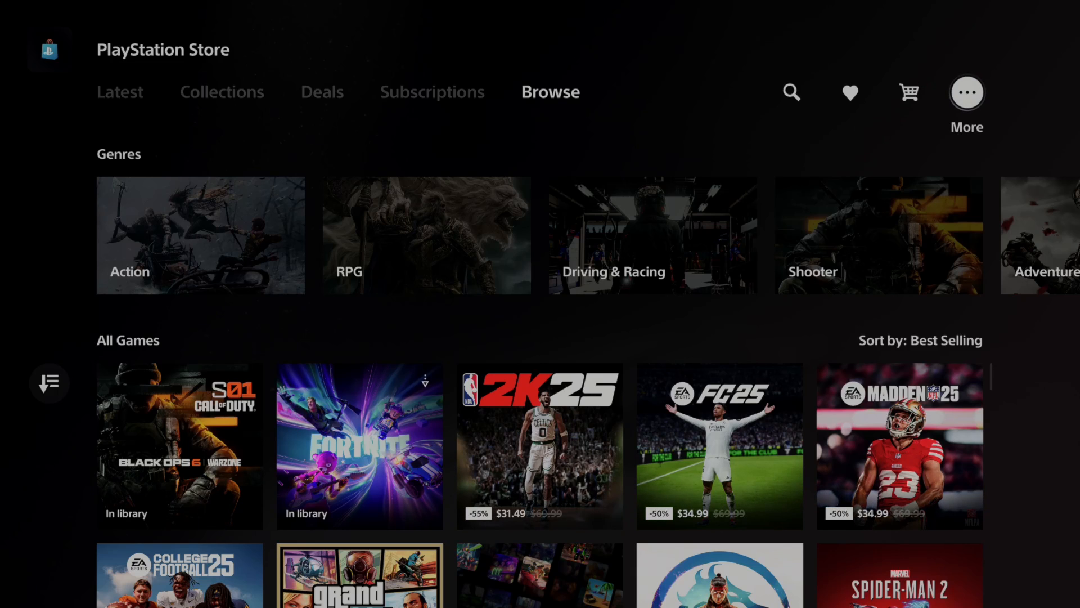
left_click(966, 91)
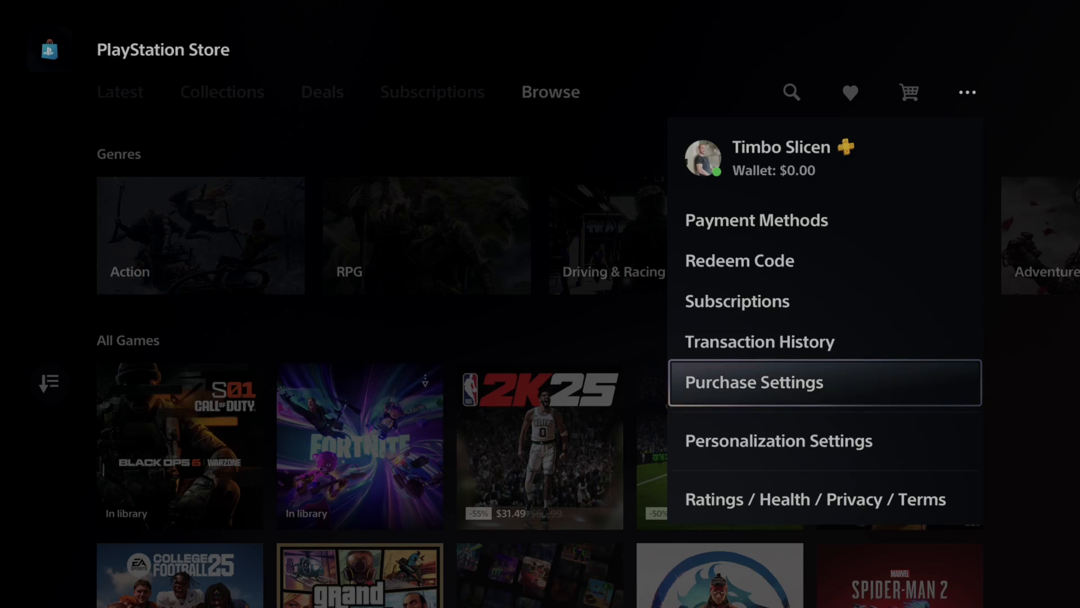
In Purchase Settings, turn off Require Password at Checkout
left_click(753, 383)
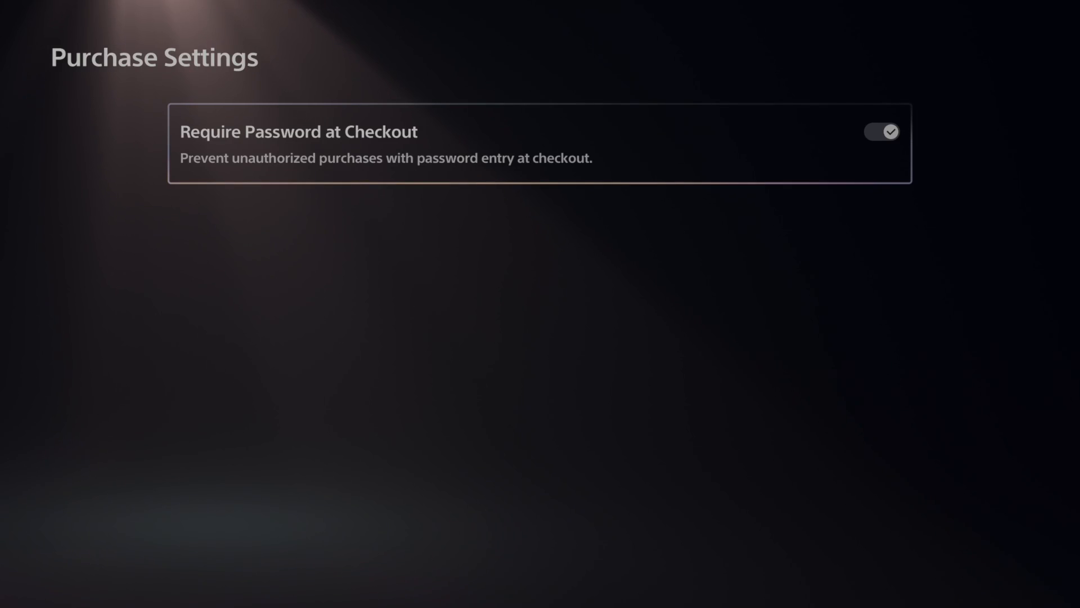
left_click(880, 131)
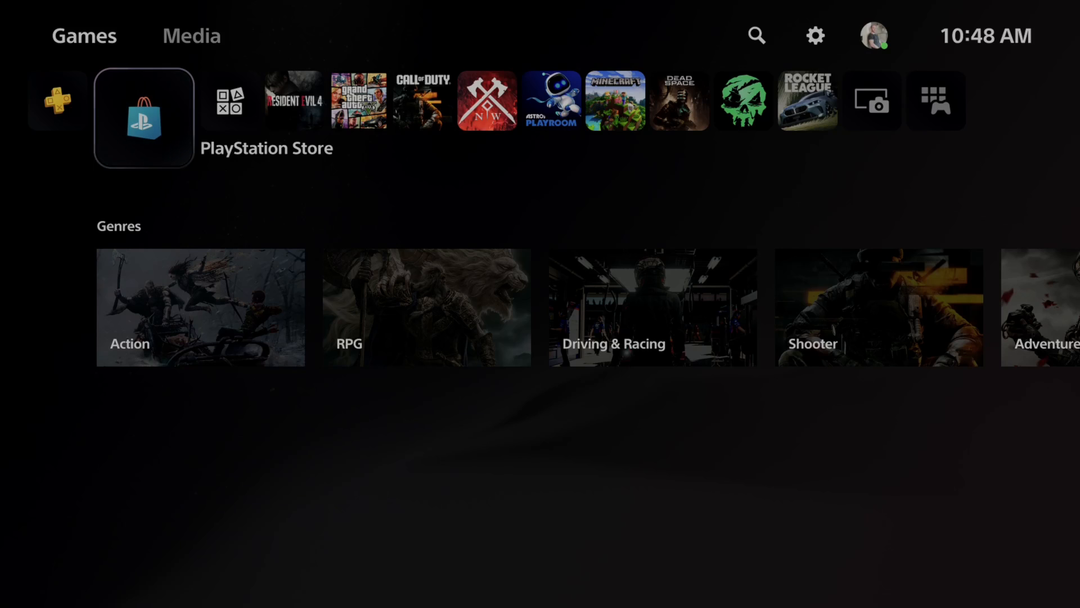
Reopen PlayStation Store on its Browse page and move into the Genres row
left_click(143, 117)
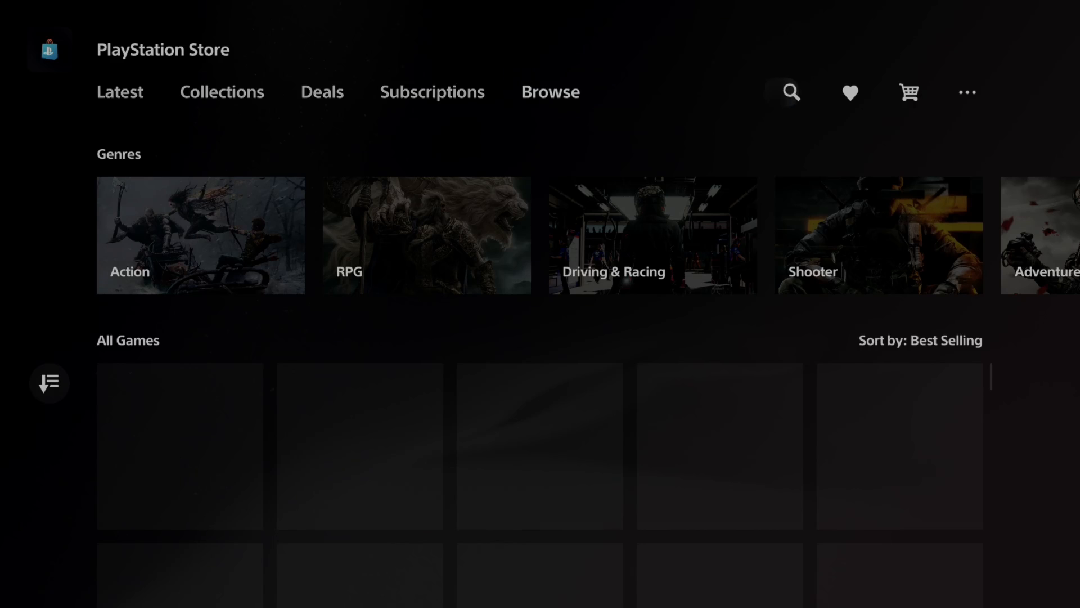
left_click(967, 92)
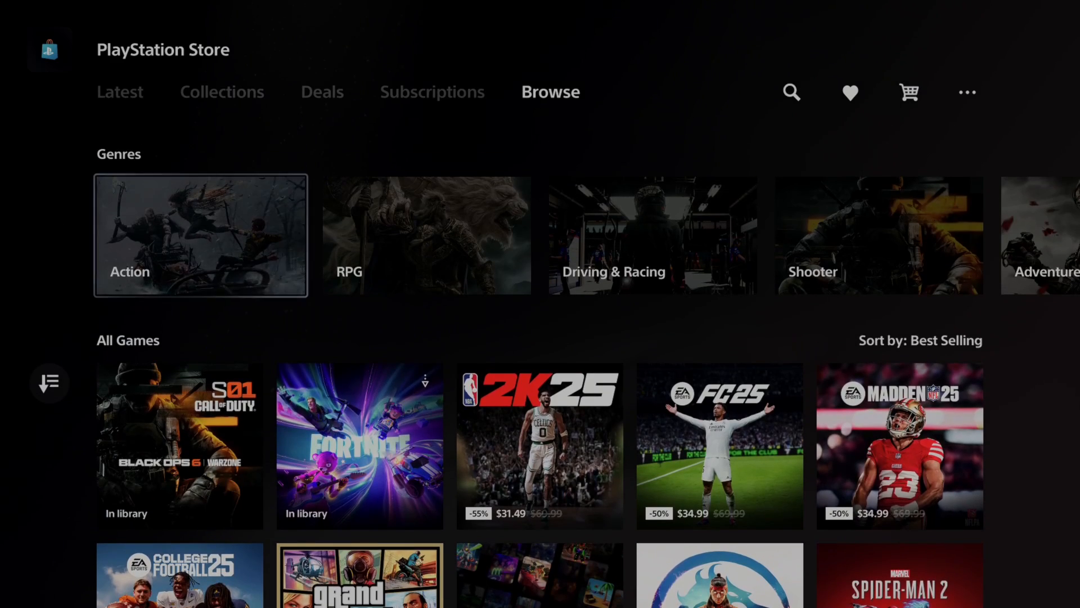
mouse_move(968, 91)
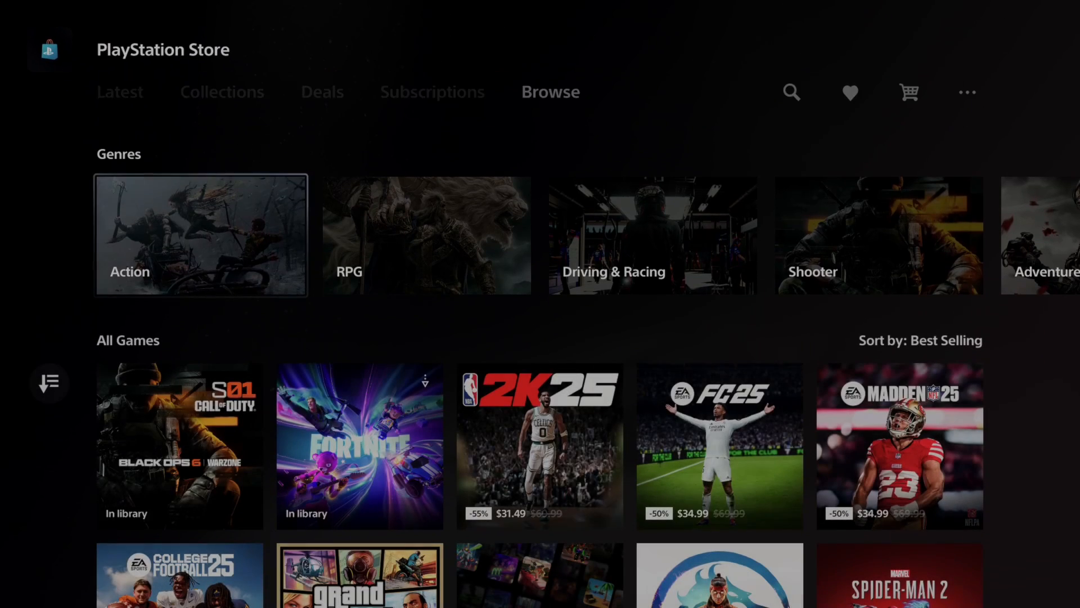
Scroll through the Store's best-selling games grid before returning to the PS5 home screen
scroll("down", 3)
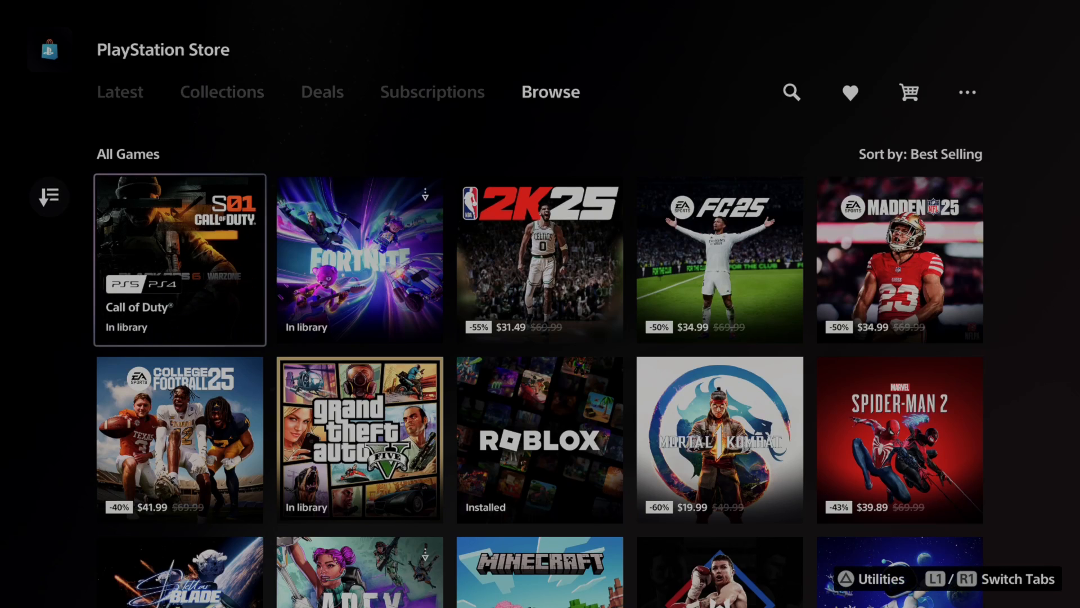
scroll("up", 3)
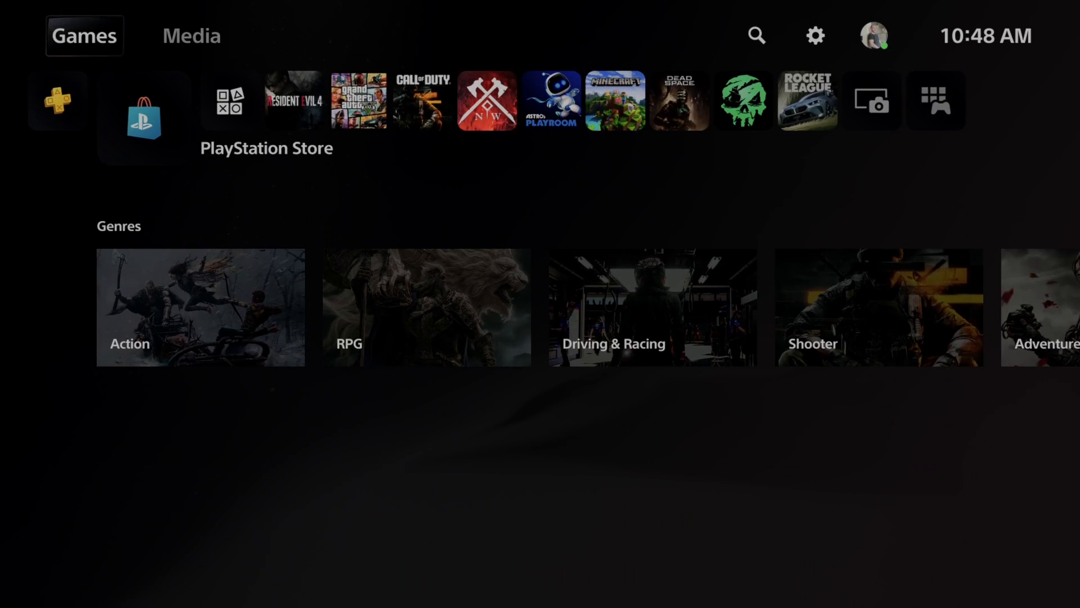
mouse_move(814, 35)
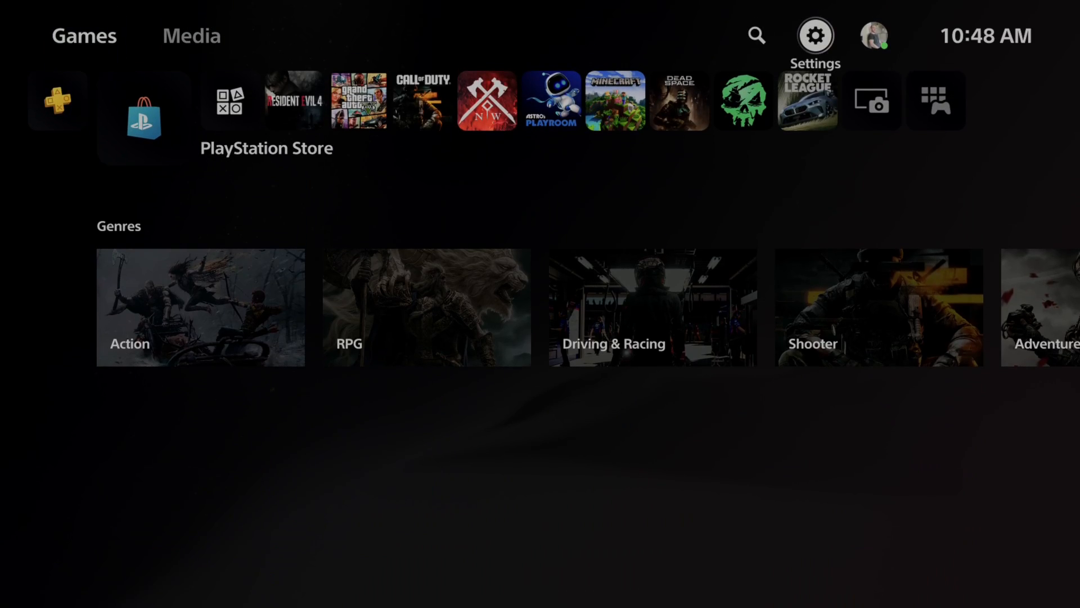